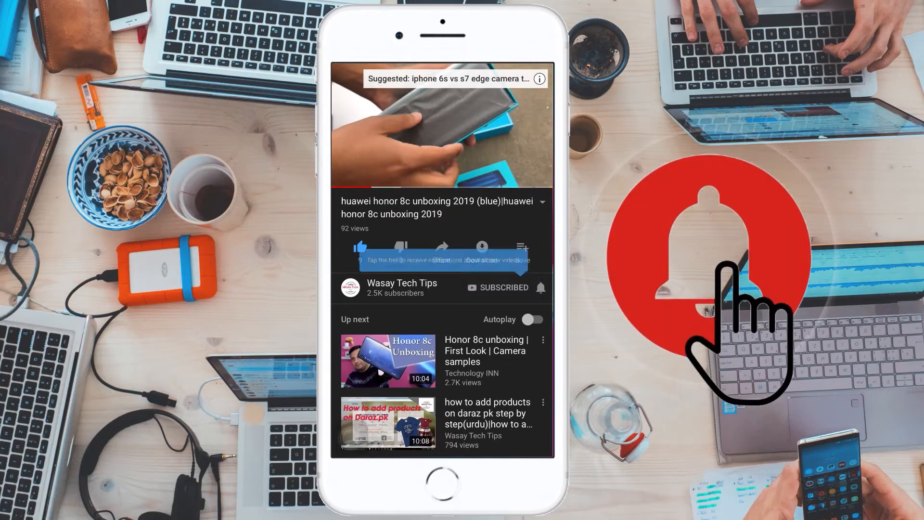
# - Read the GPT partition-style error details, dismiss it, and quit Windows Setup with confirmation
pyautogui.click(541, 287)
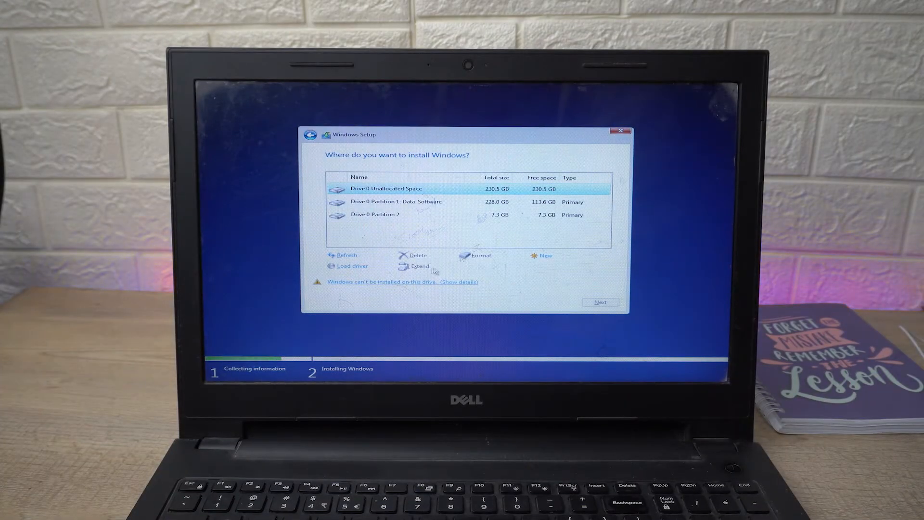
pyautogui.click(601, 301)
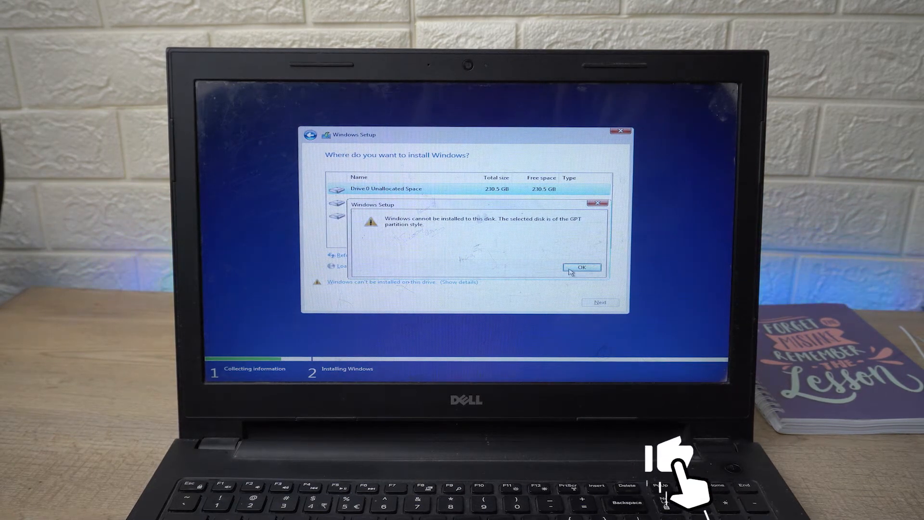
pyautogui.click(583, 268)
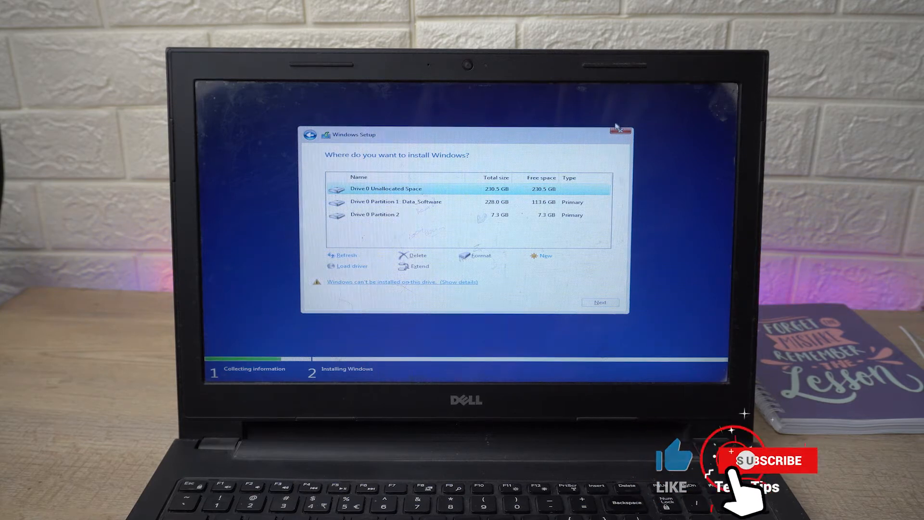
pyautogui.click(620, 132)
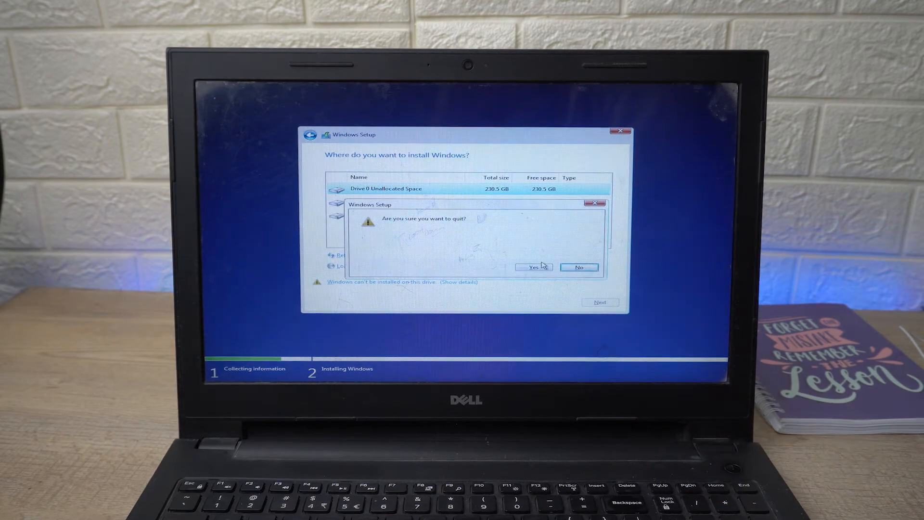
pyautogui.click(532, 268)
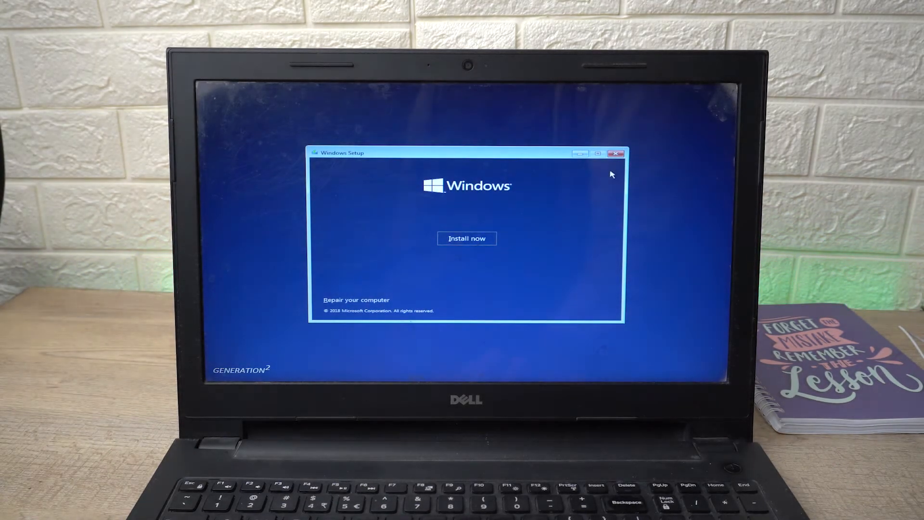
# - Close the Windows Setup window to reach the desktop with the MULTIBOOT USB connected
pyautogui.click(616, 153)
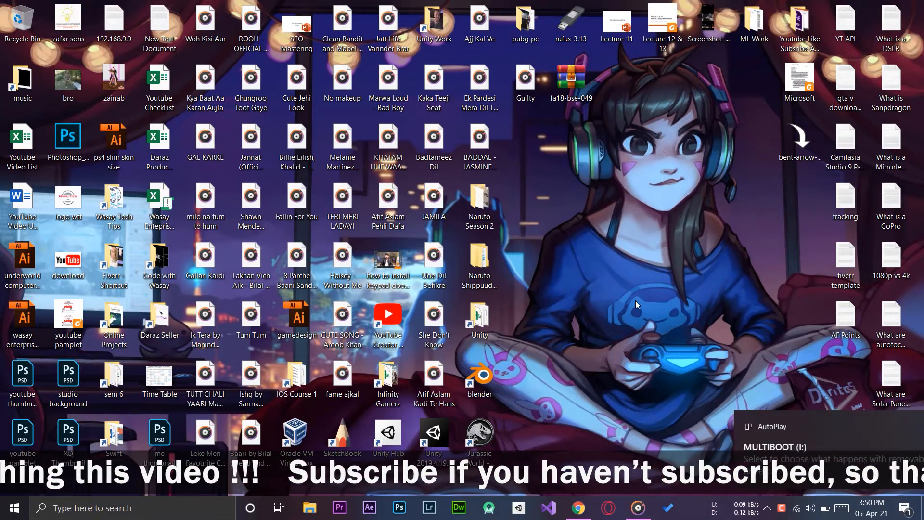
# - Start a format of the MULTIBOOT (I:) drive from This PC
pyautogui.click(310, 508)
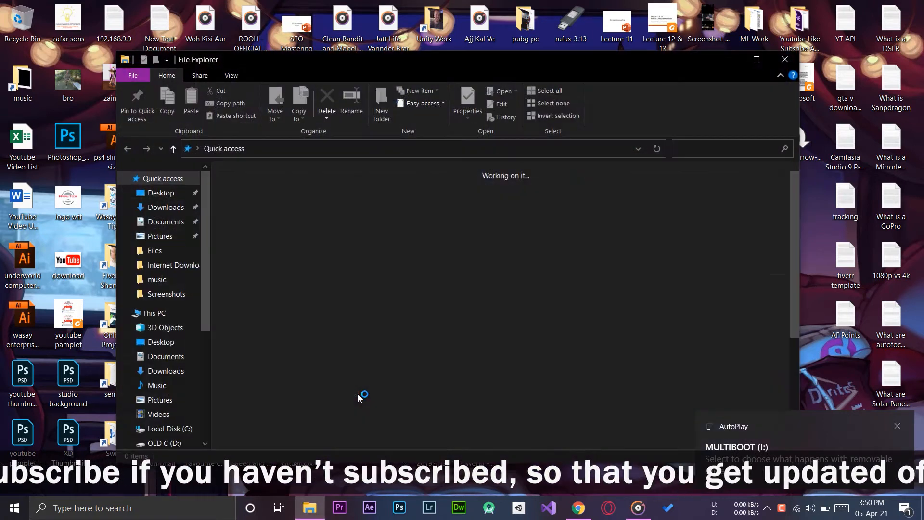
pyautogui.click(153, 313)
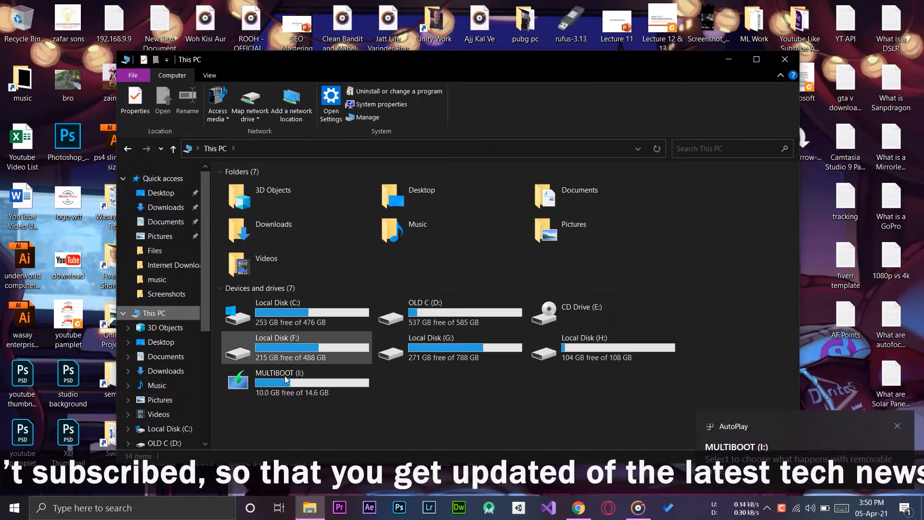
pyautogui.rightClick(285, 380)
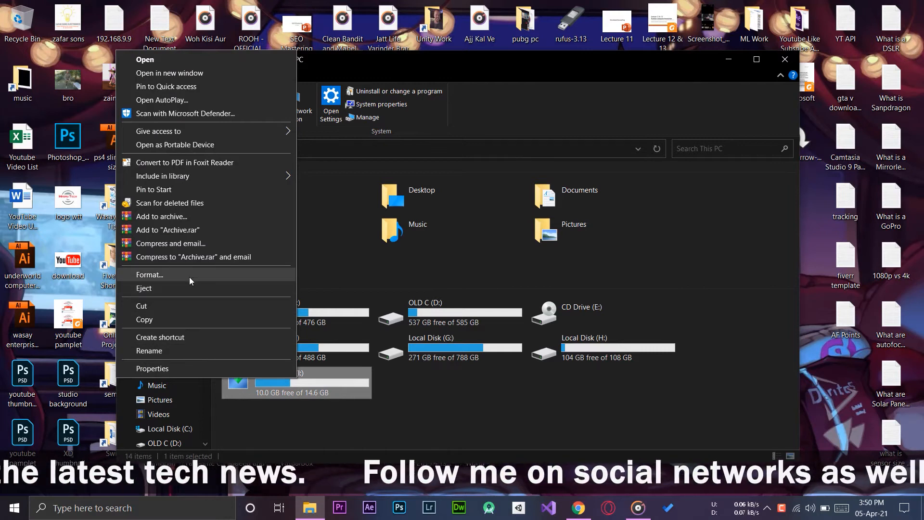
pyautogui.click(149, 274)
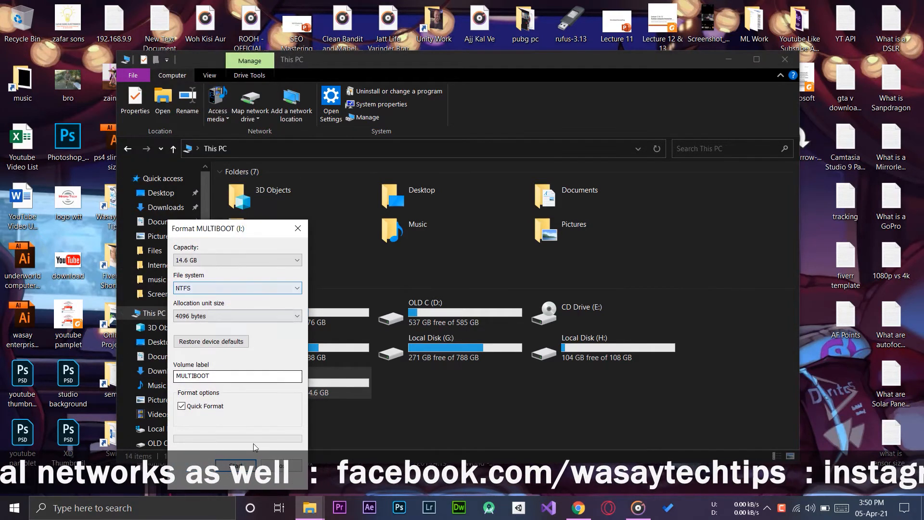
# - Run the NTFS quick format, accepting the data-erase and in-use warnings, until it completes
pyautogui.click(237, 466)
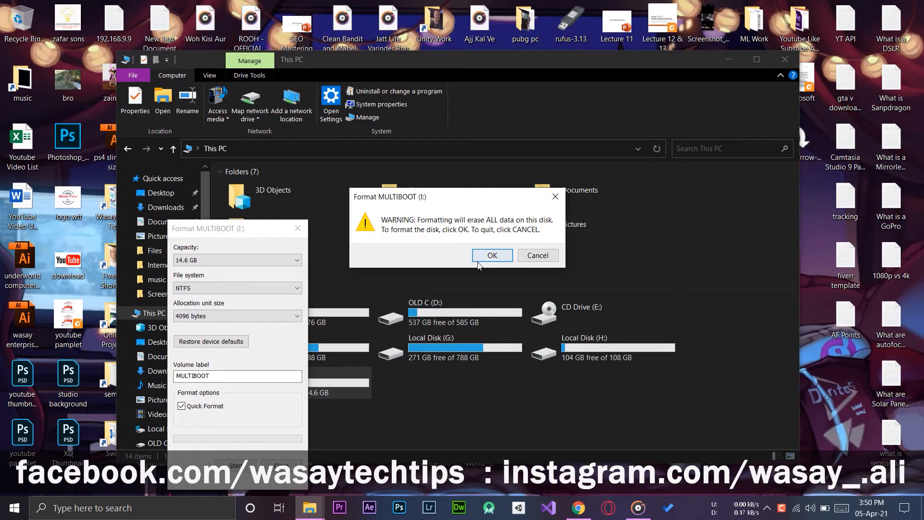
pyautogui.click(492, 255)
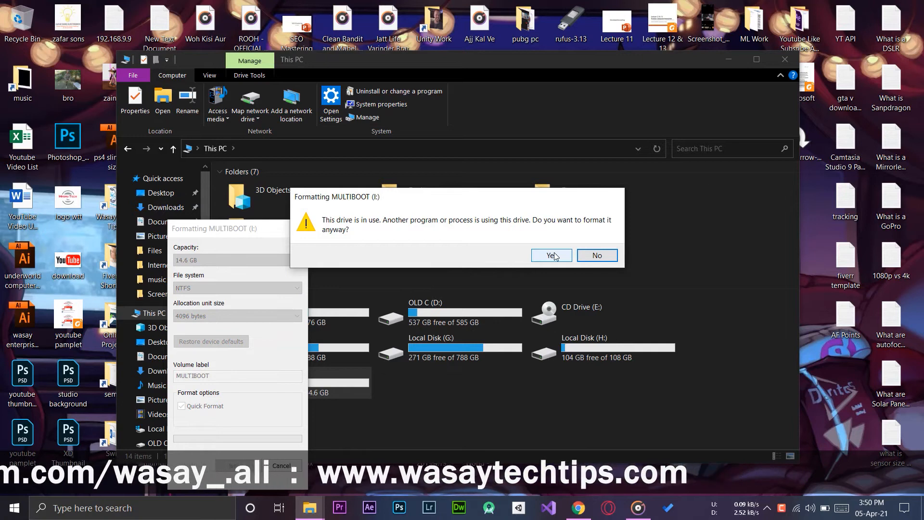
pyautogui.click(548, 256)
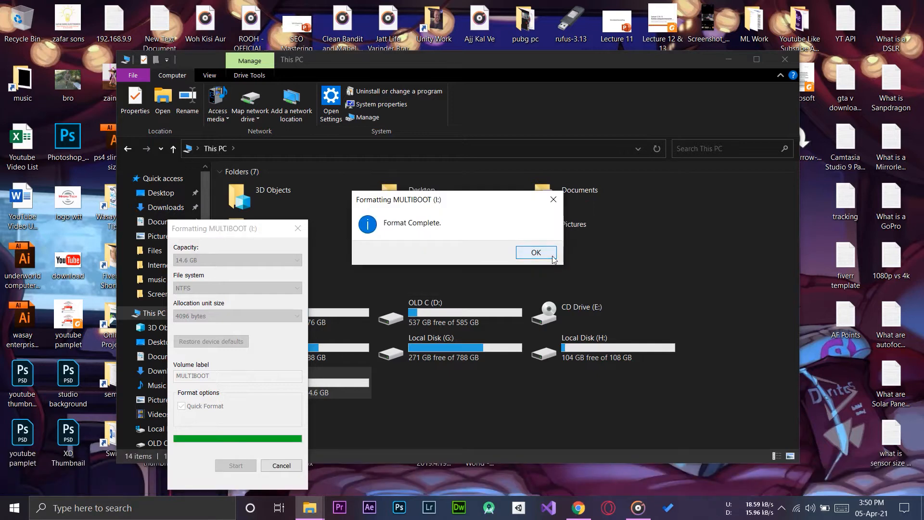
pyautogui.click(536, 252)
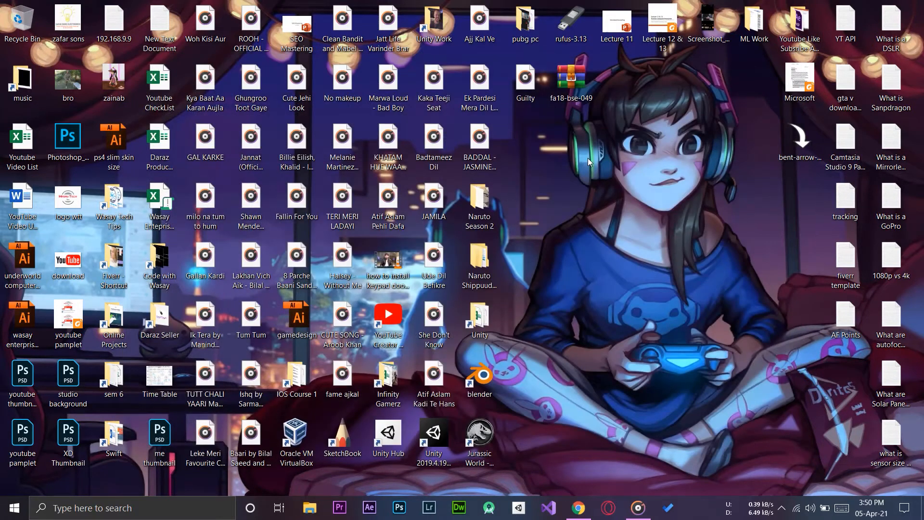
# - Reach the official rufus.ie site from a Google search for rufus and look down the page
pyautogui.moveTo(569, 22); pyautogui.dragTo(569, 204)
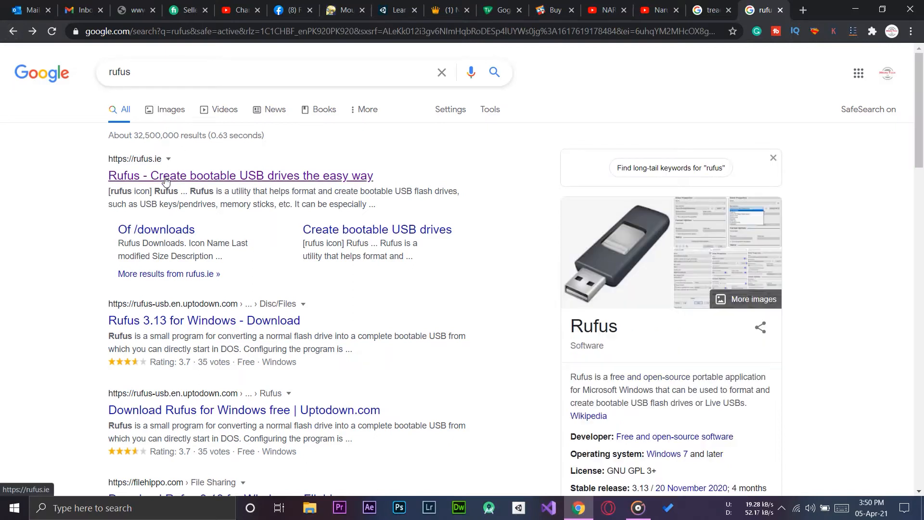
pyautogui.click(166, 175)
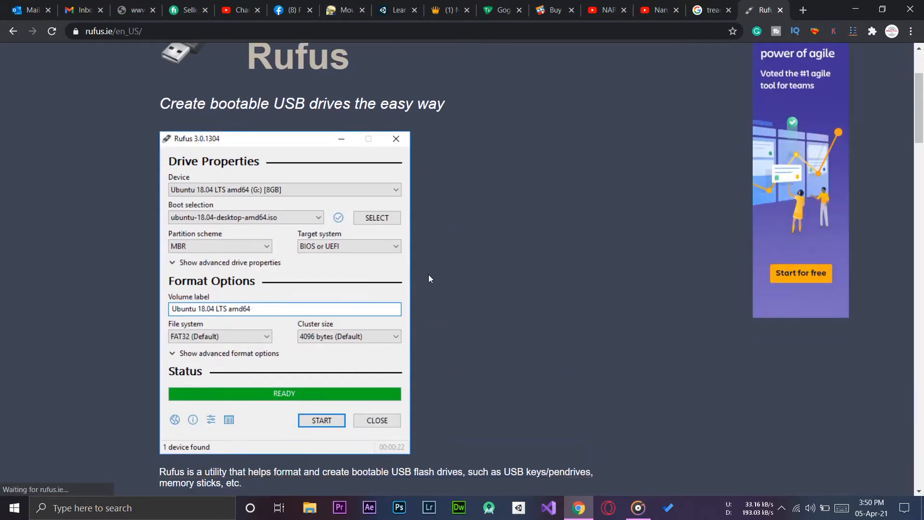
pyautogui.scroll(-3)
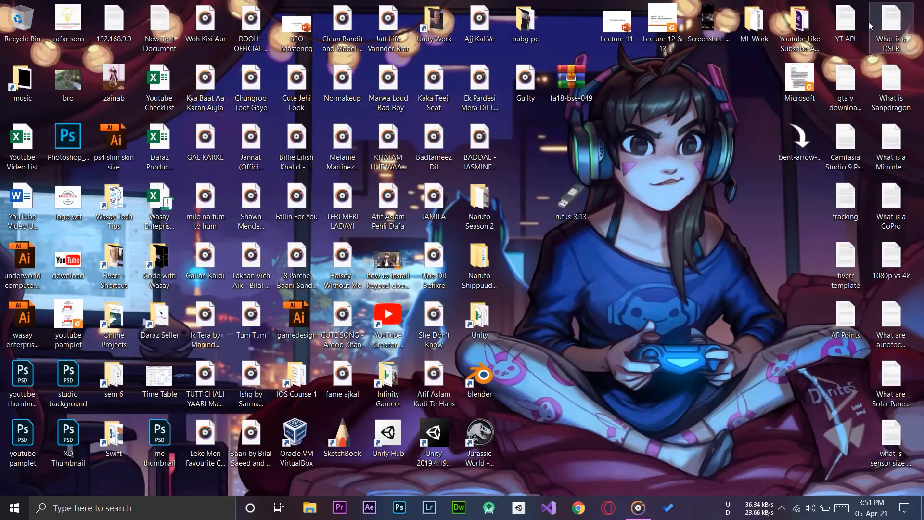
pyautogui.moveTo(572, 200)
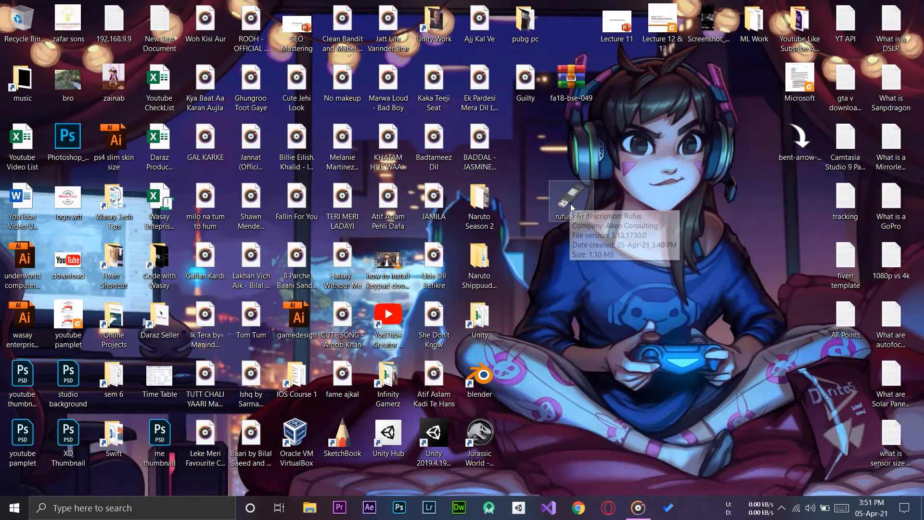
# - Launch rufus-3.13 and browse Local Disk (F:) to load the Windows ISO as the boot image
pyautogui.doubleClick(572, 200)
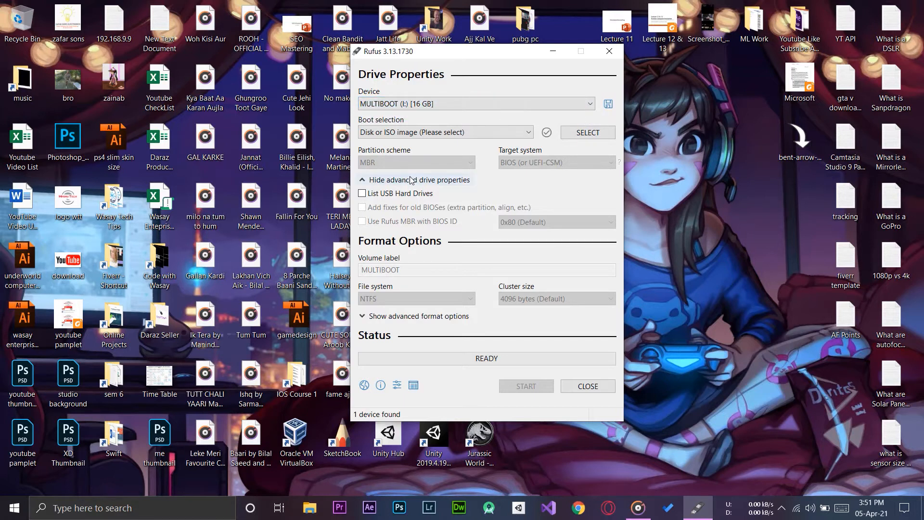
pyautogui.moveTo(420, 134)
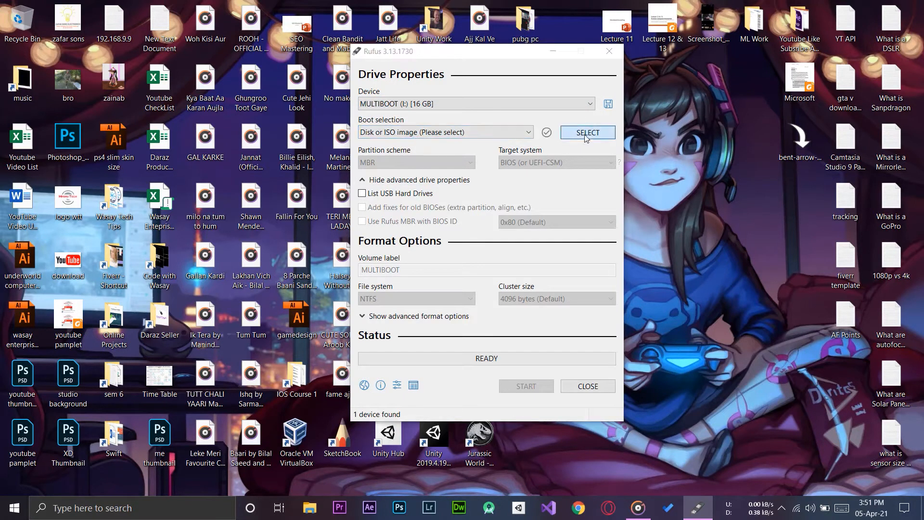
pyautogui.click(587, 132)
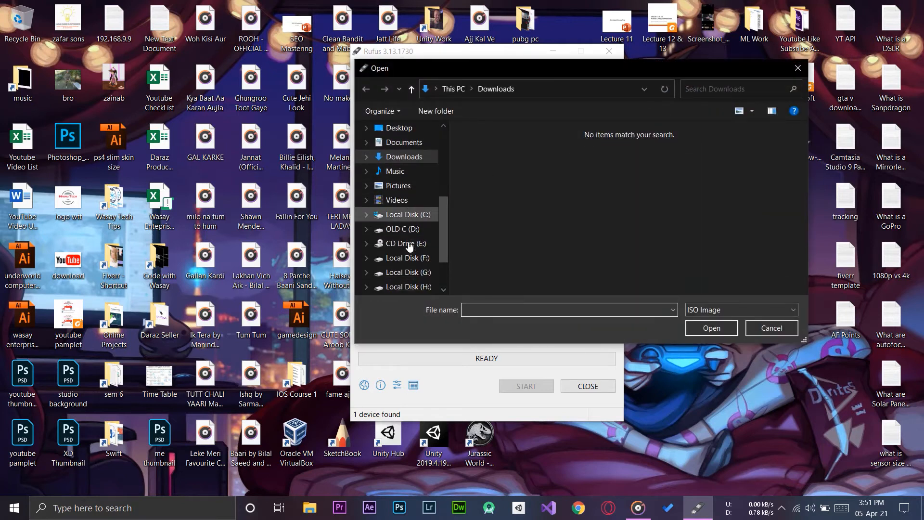
pyautogui.click(408, 272)
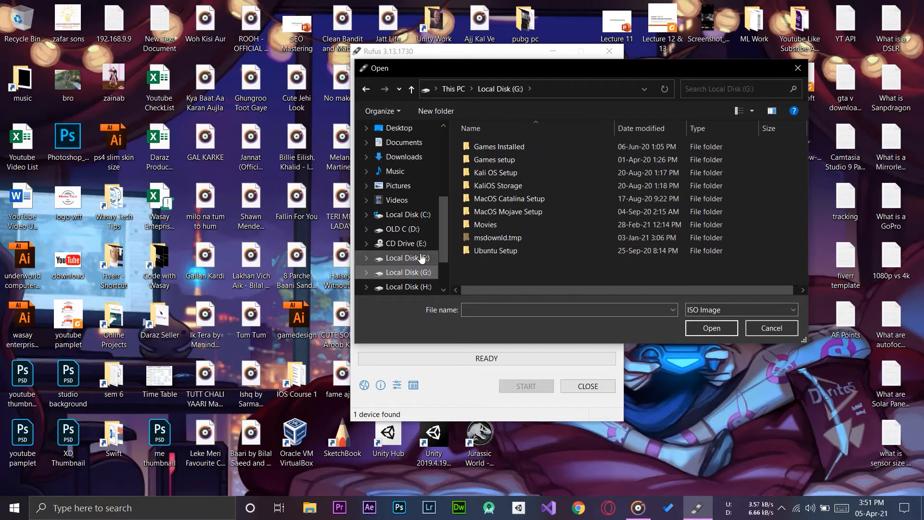
pyautogui.click(408, 258)
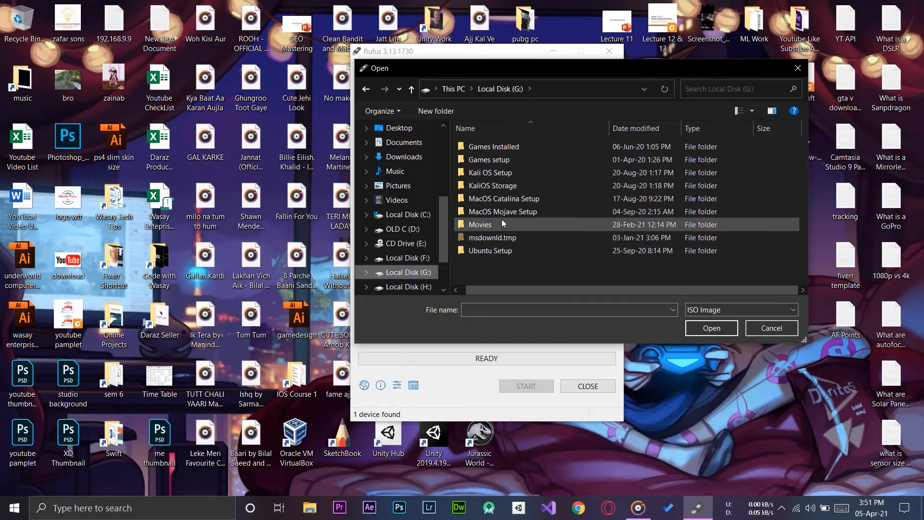
pyautogui.click(408, 258)
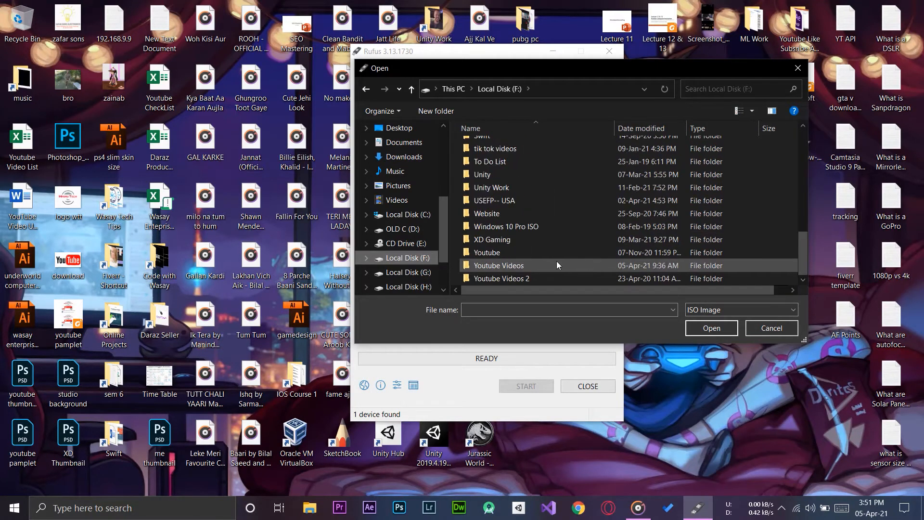
pyautogui.doubleClick(506, 226)
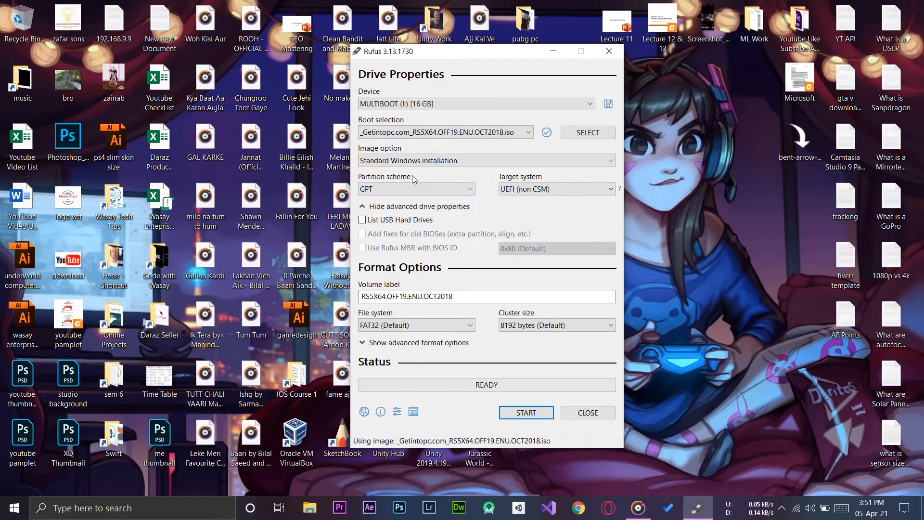
# - Expand the partition scheme choices for the MULTIBOOT drive
pyautogui.click(416, 189)
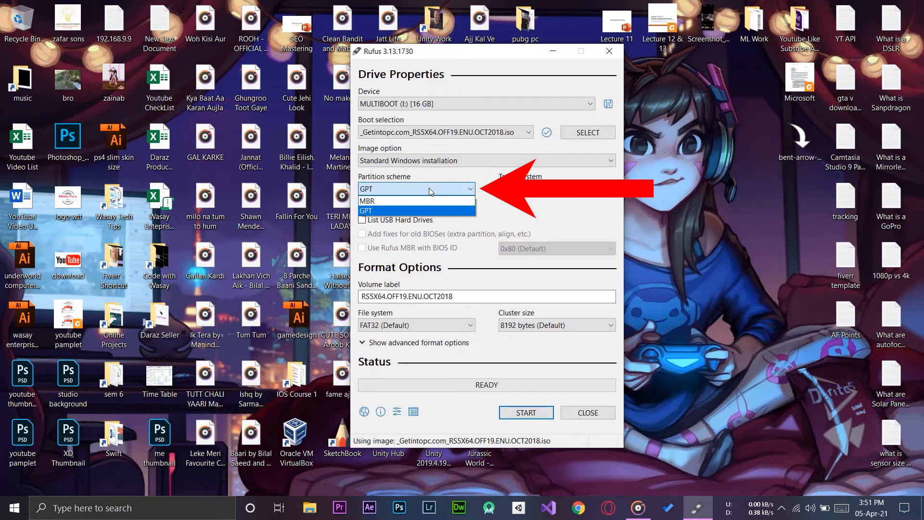
# - Settle on GPT partition scheme targeting UEFI (non CSM) with FAT32 and start the write
pyautogui.click(368, 200)
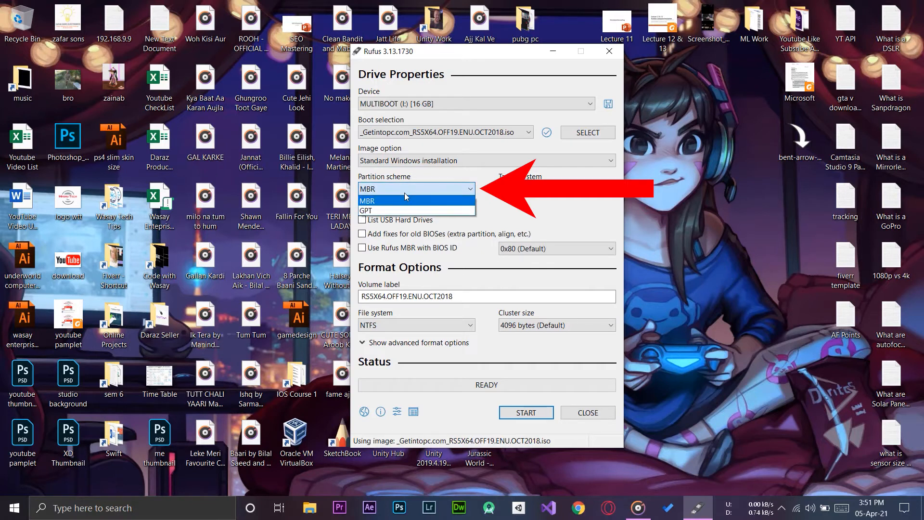
pyautogui.click(366, 210)
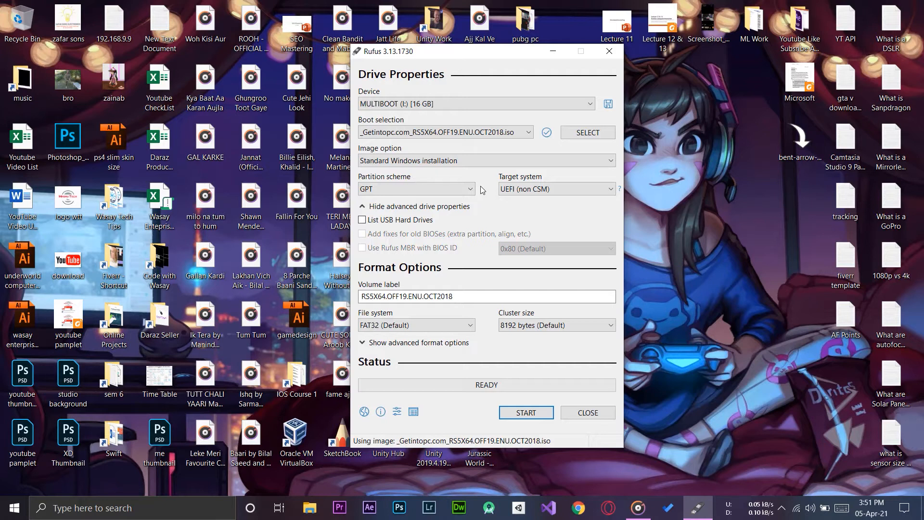
pyautogui.moveTo(496, 198)
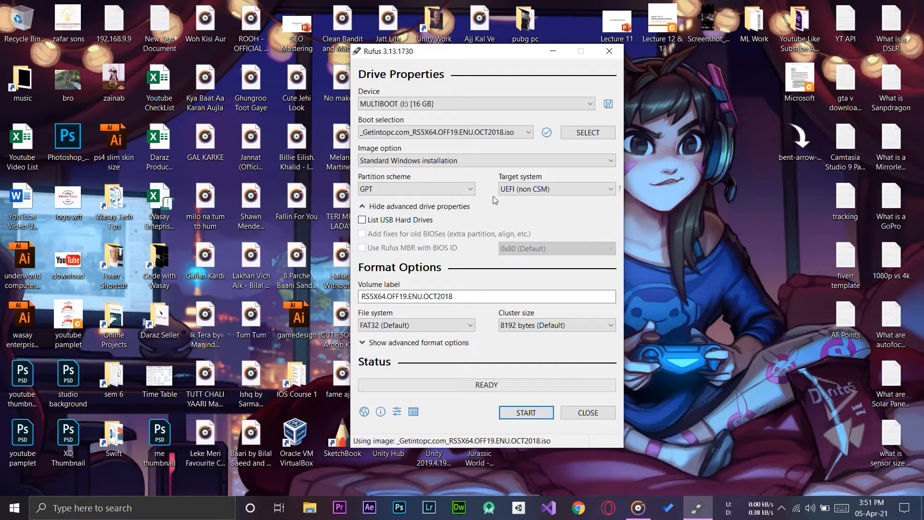
pyautogui.click(557, 188)
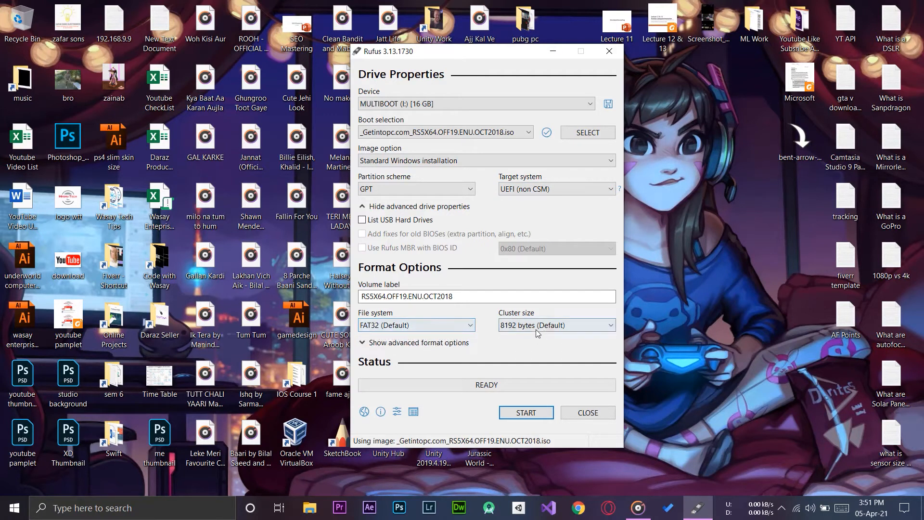
pyautogui.moveTo(526, 416)
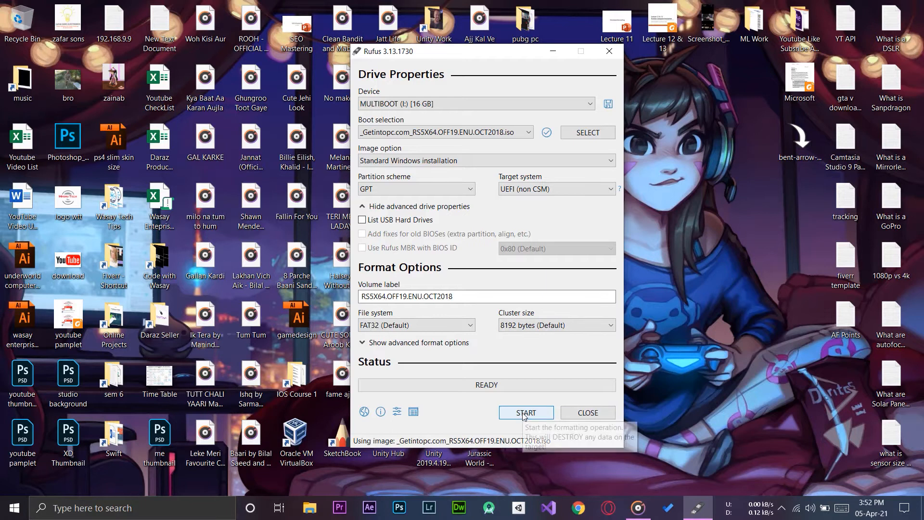
pyautogui.click(526, 412)
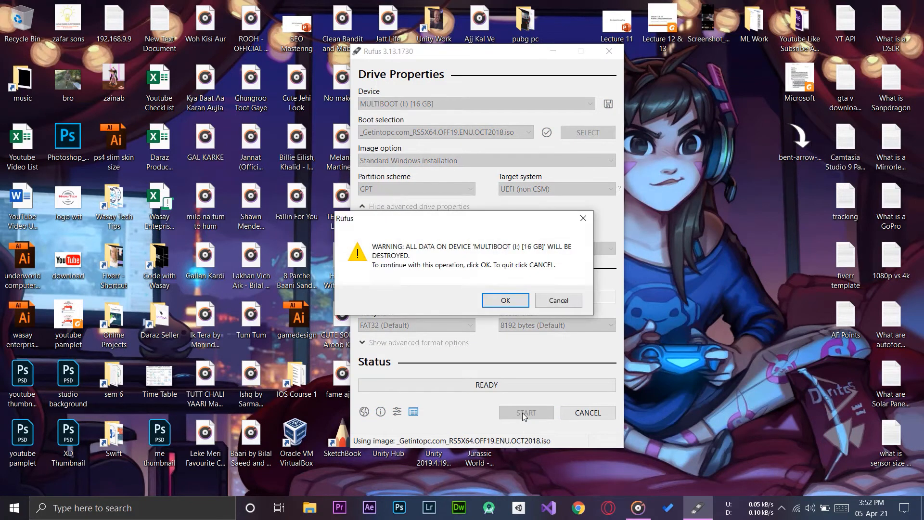
pyautogui.moveTo(514, 254)
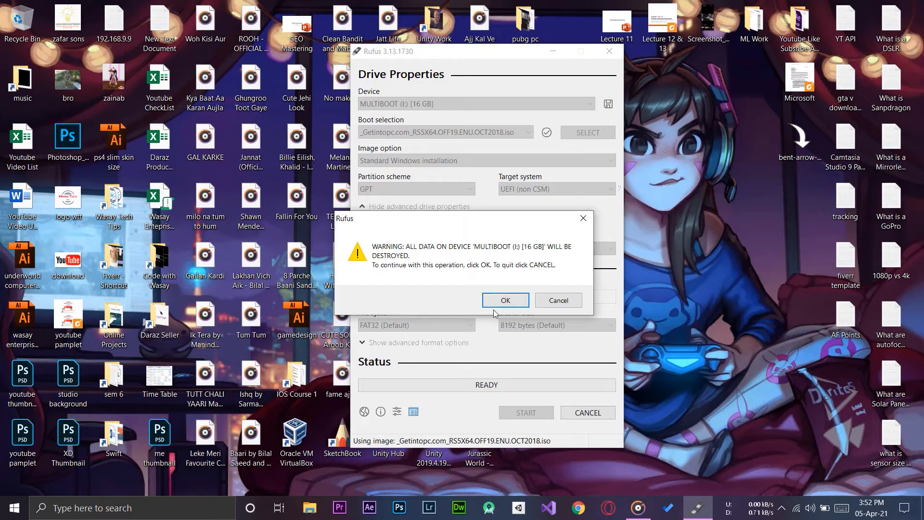
pyautogui.moveTo(488, 279)
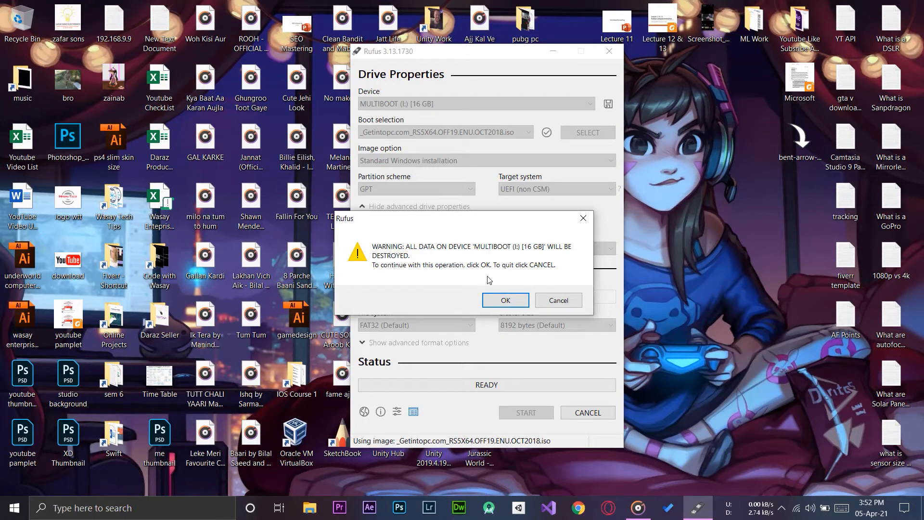
# - Confirm erasing the 16 GB MULTIBOOT drive so Rufus writes the Windows image to READY
pyautogui.click(505, 301)
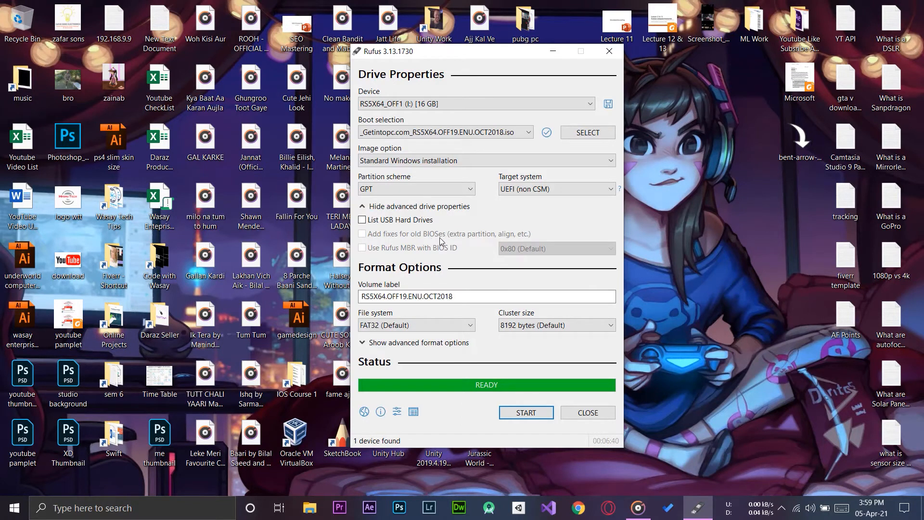
pyautogui.moveTo(452, 239)
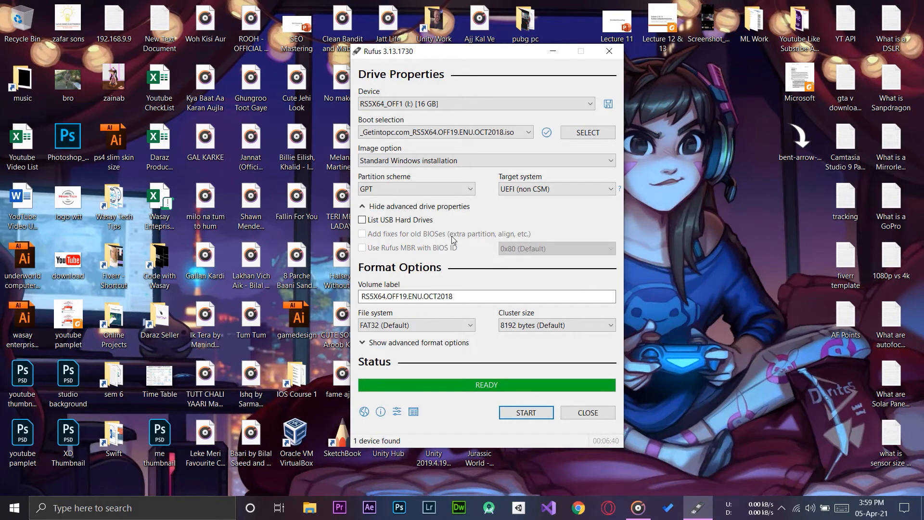
pyautogui.moveTo(469, 237)
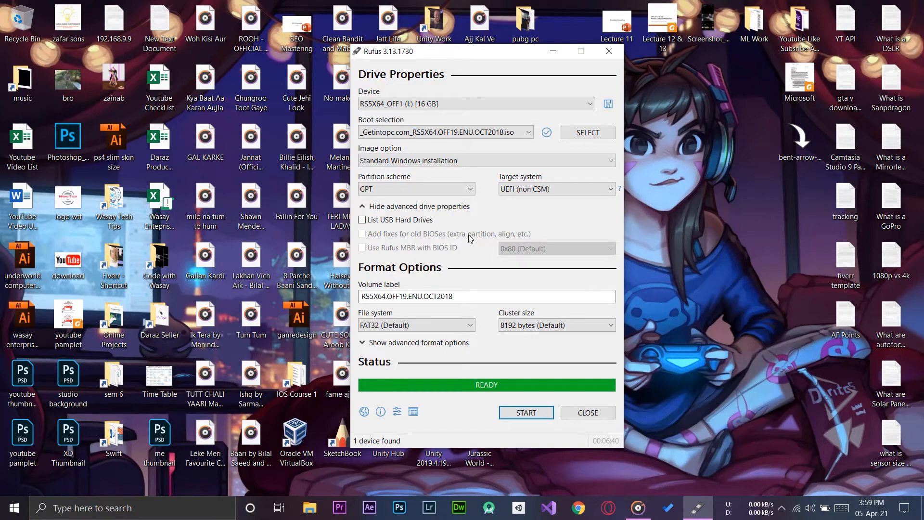
pyautogui.moveTo(612, 429)
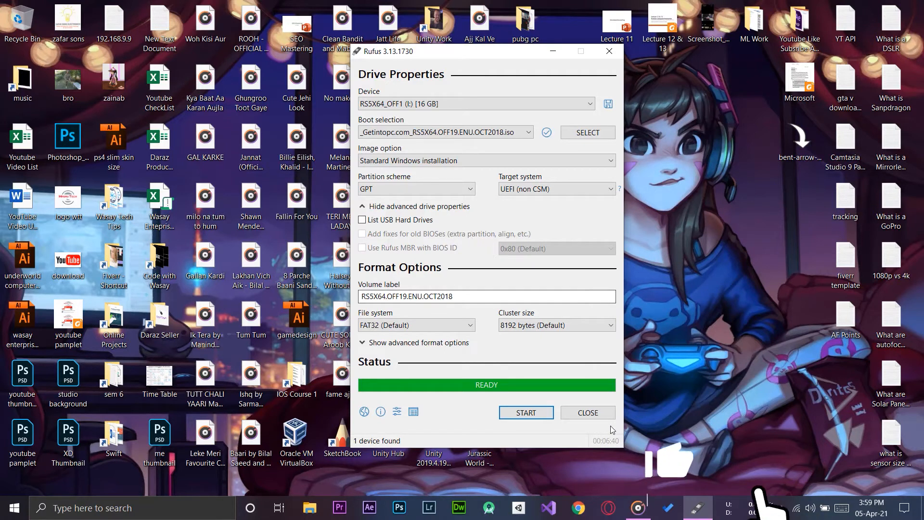
# - Inspect the Windows setup files on the RS5X64_OFF1 drive in This PC and close Explorer
pyautogui.click(587, 412)
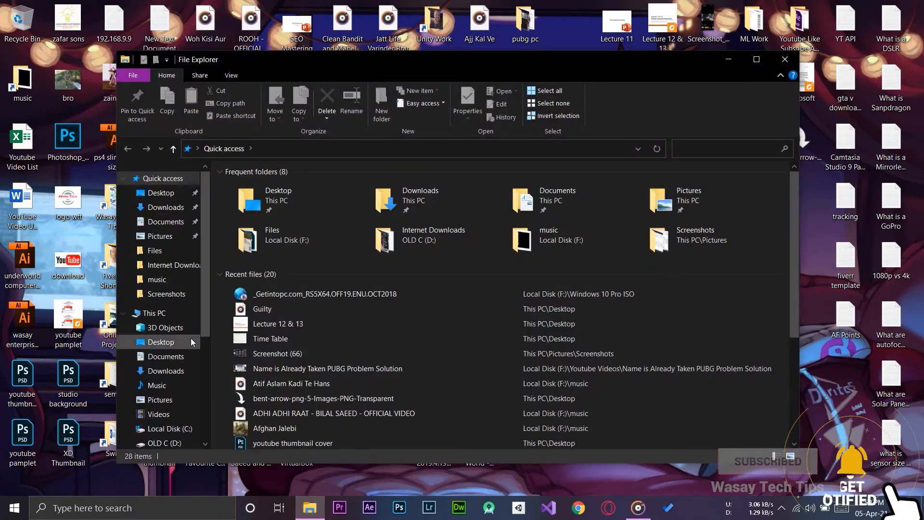
pyautogui.click(155, 313)
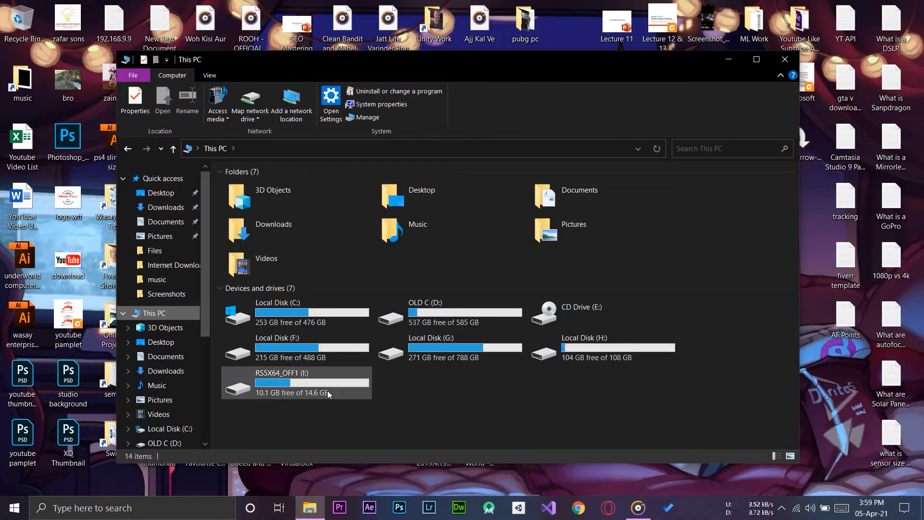
pyautogui.doubleClick(297, 383)
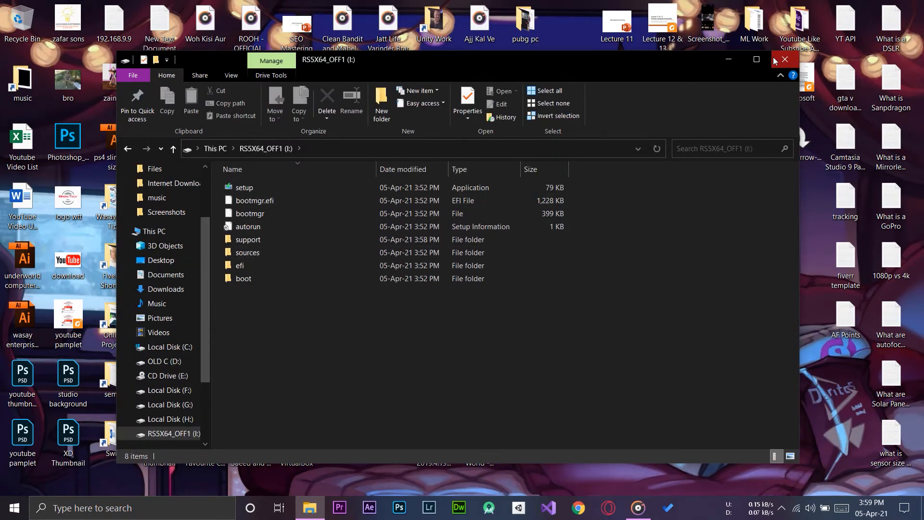
pyautogui.click(784, 59)
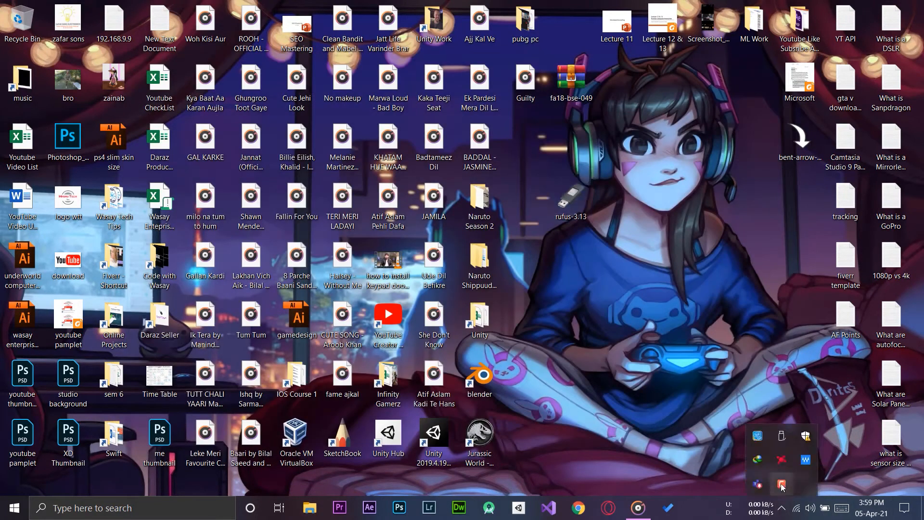
# - Safely eject the RS5X64_OFF1 USB drive from the system tray
pyautogui.click(782, 436)
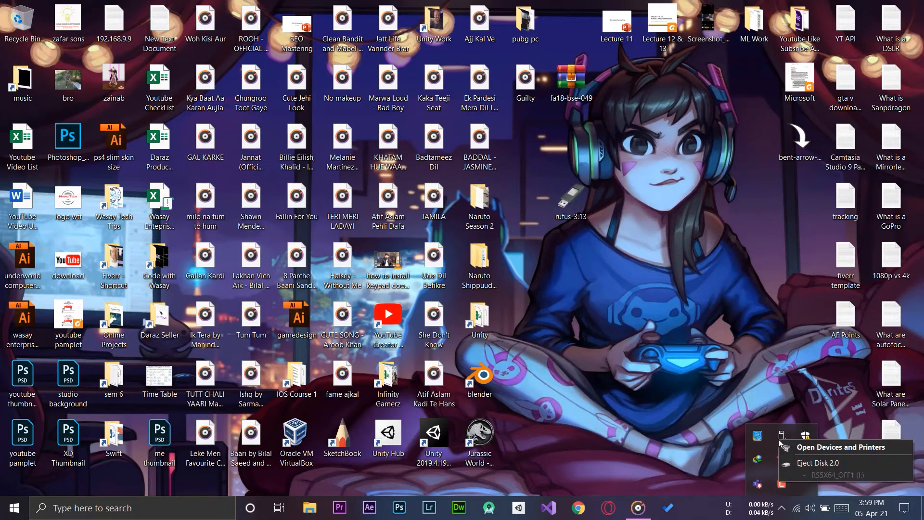
pyautogui.moveTo(794, 465)
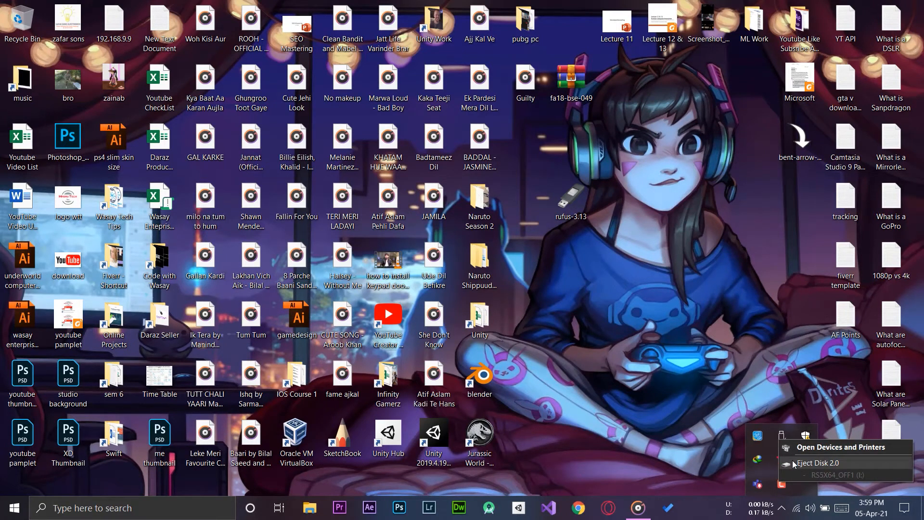
pyautogui.click(822, 462)
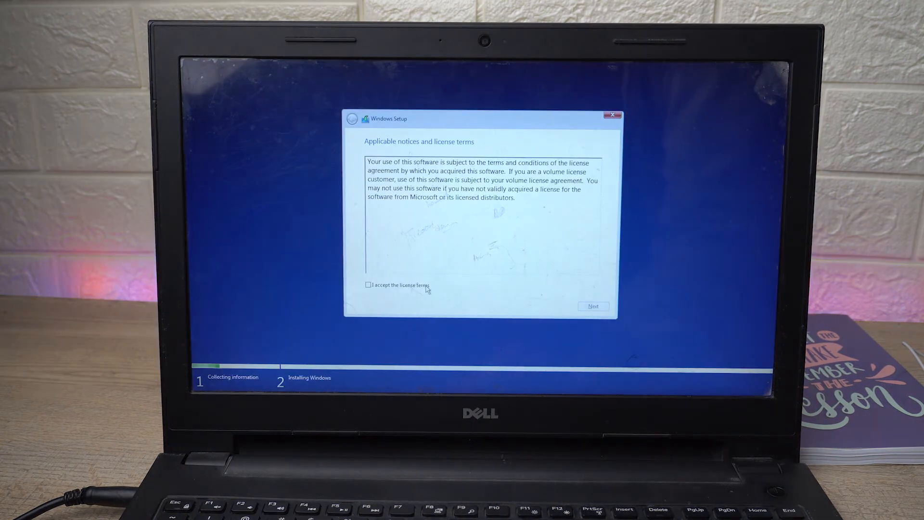
# - Accept the license terms and choose Custom: Install Windows only
pyautogui.click(368, 285)
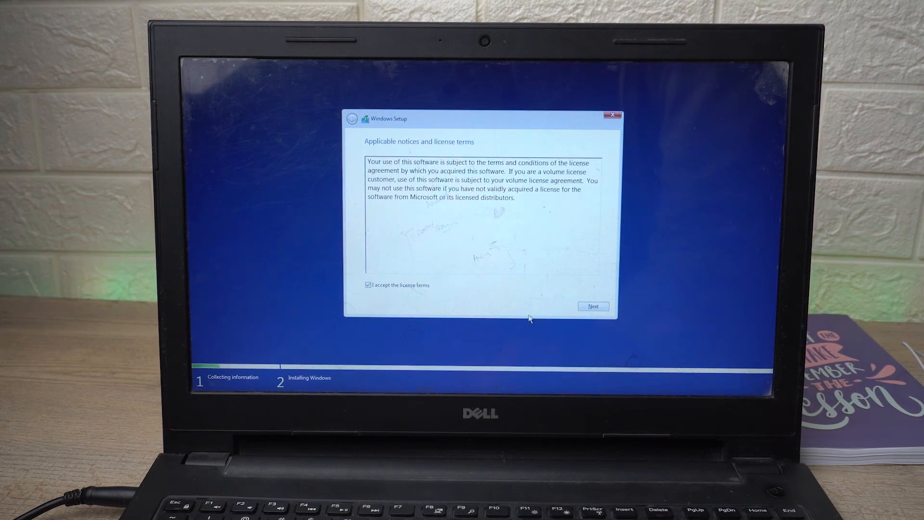
pyautogui.click(593, 306)
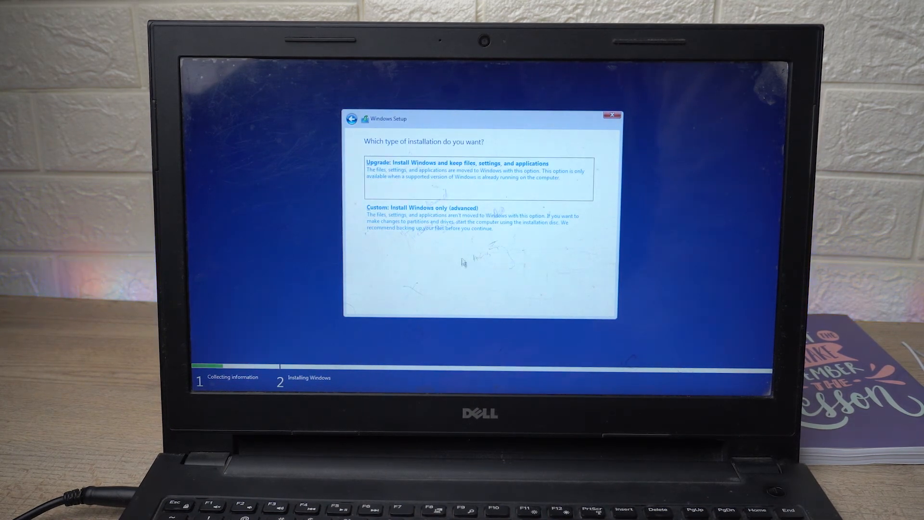
pyautogui.click(420, 208)
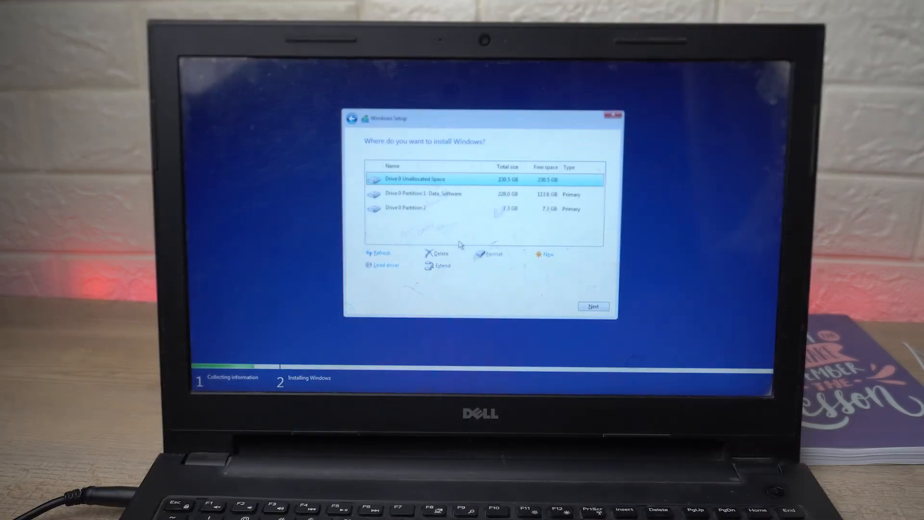
# - Select Drive 0 Unallocated Space (230.5 GB) as the install location
pyautogui.click(478, 208)
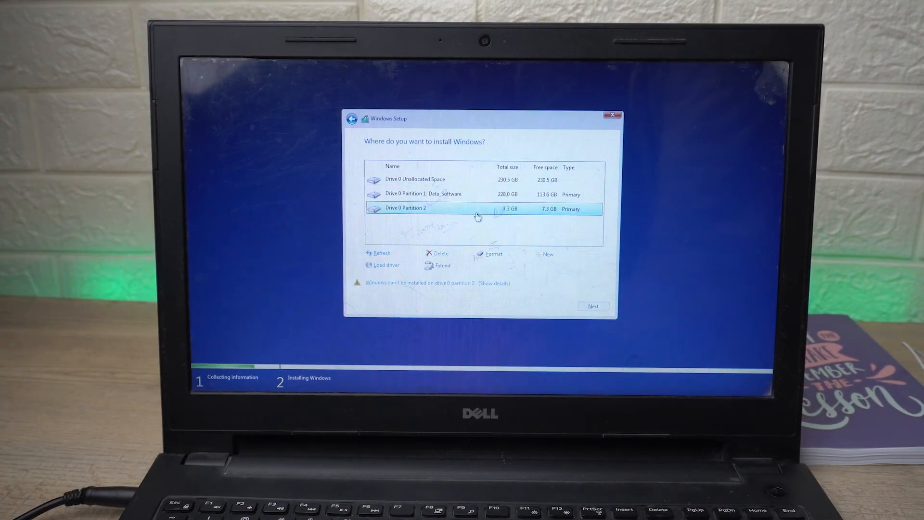
pyautogui.click(437, 179)
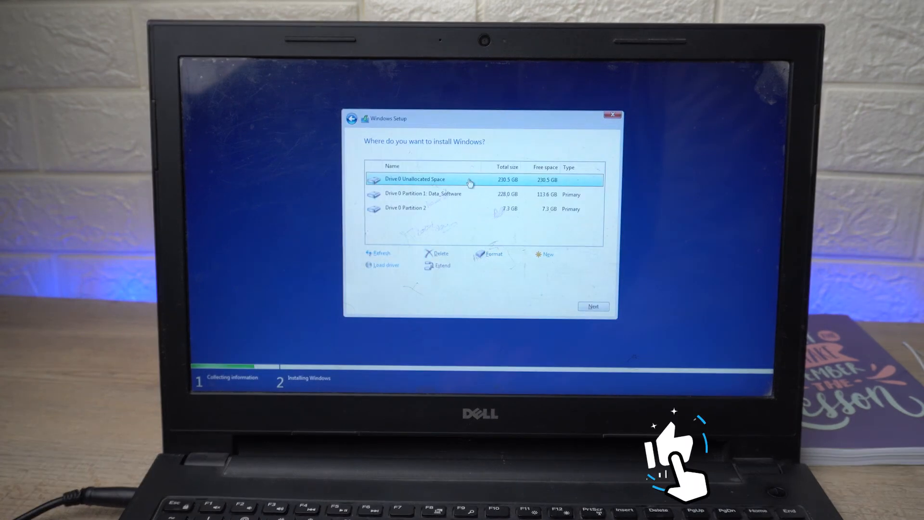